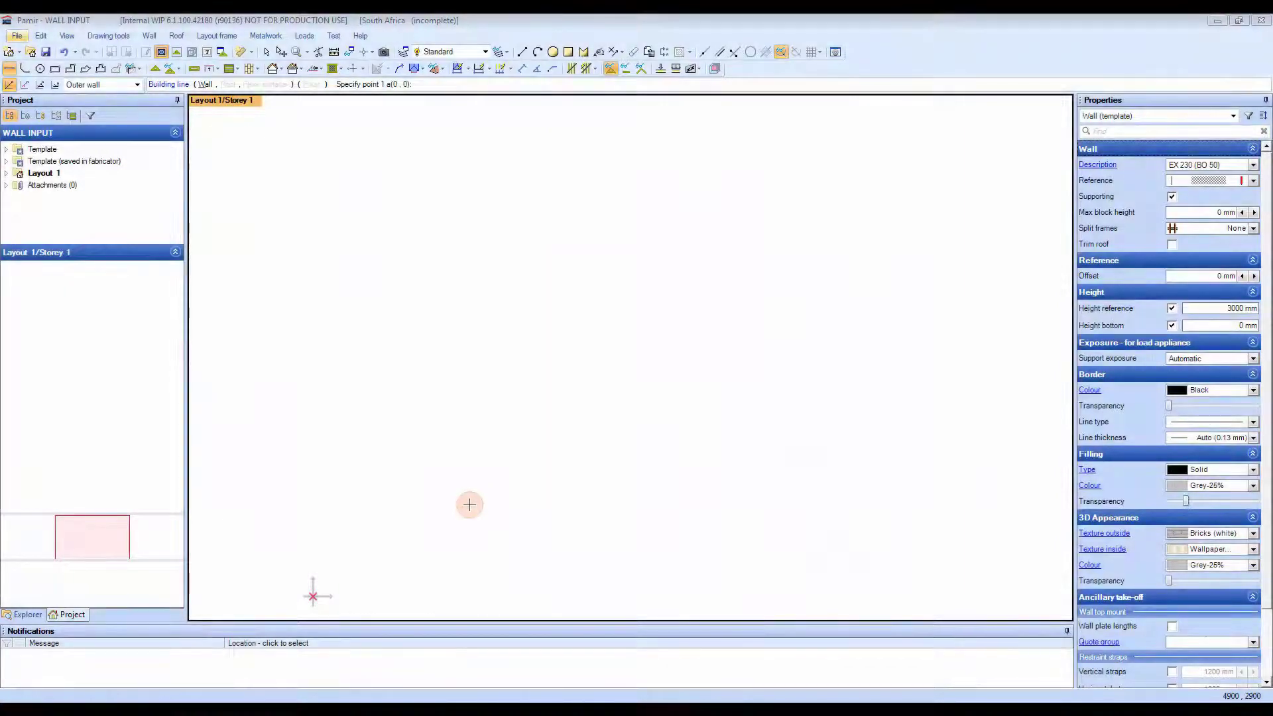
mouse_move(479, 485)
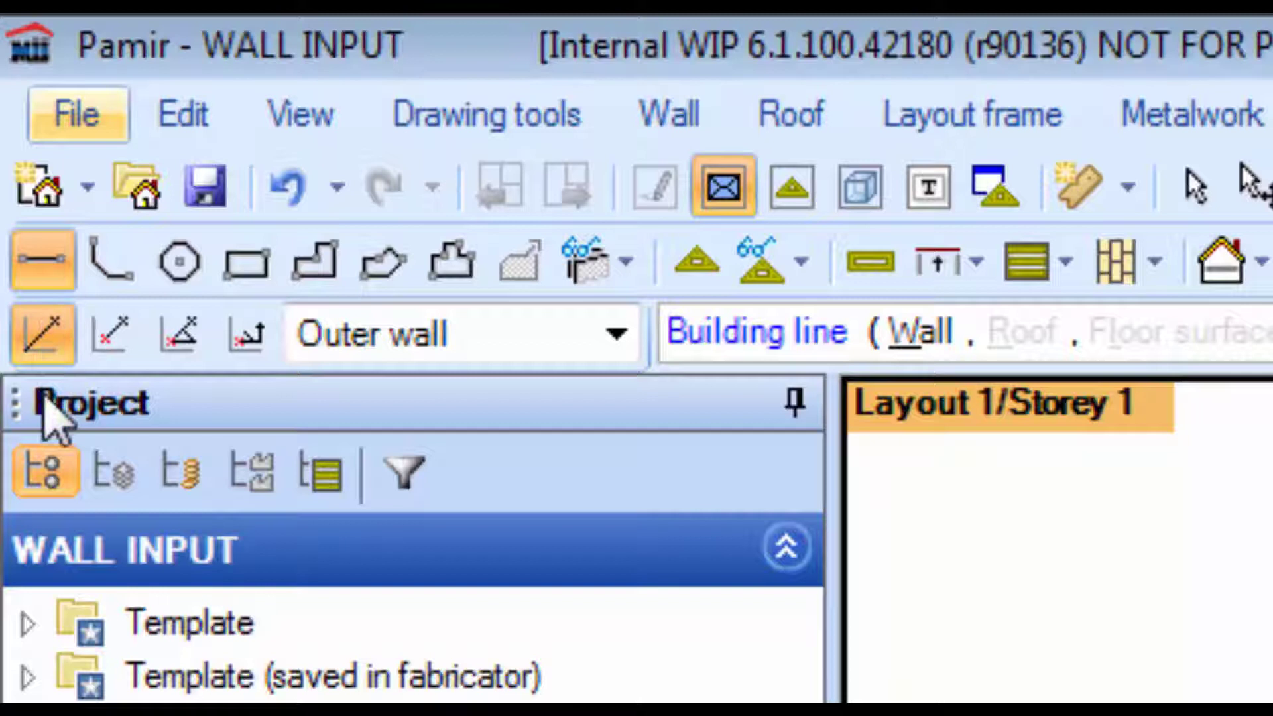
mouse_move(41, 335)
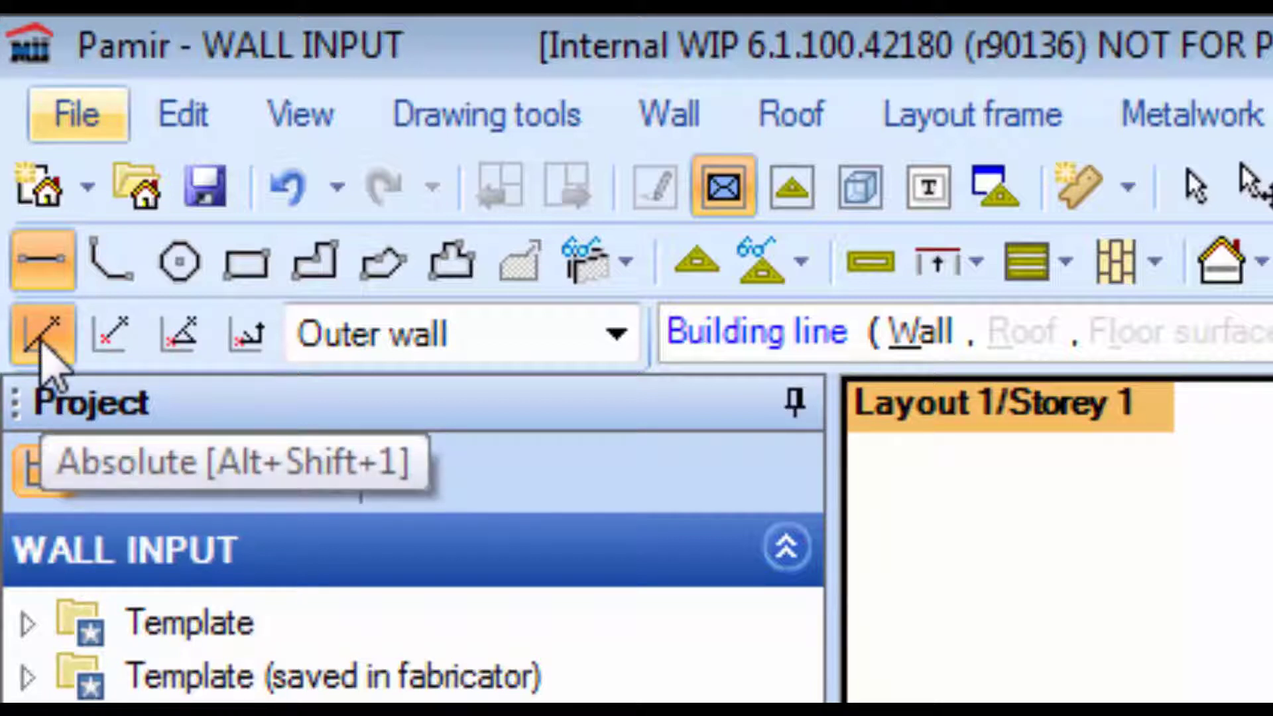
mouse_move(114, 332)
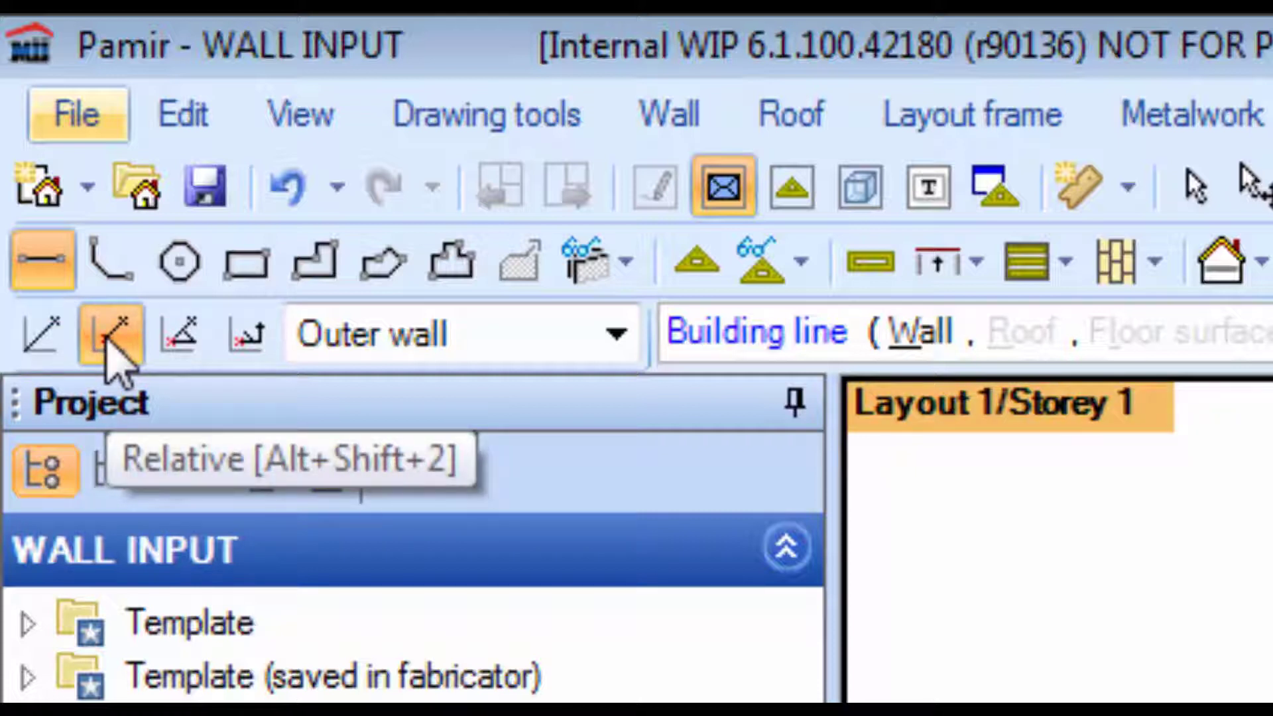
mouse_move(180, 333)
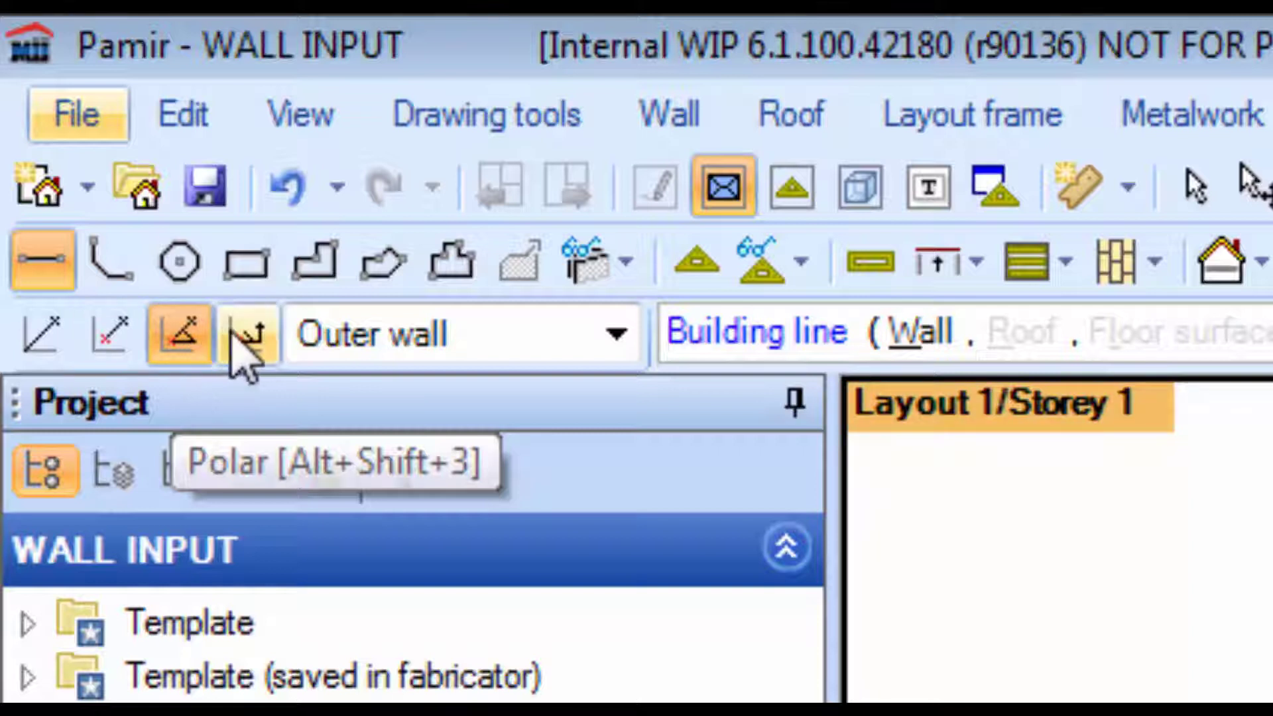
mouse_move(259, 344)
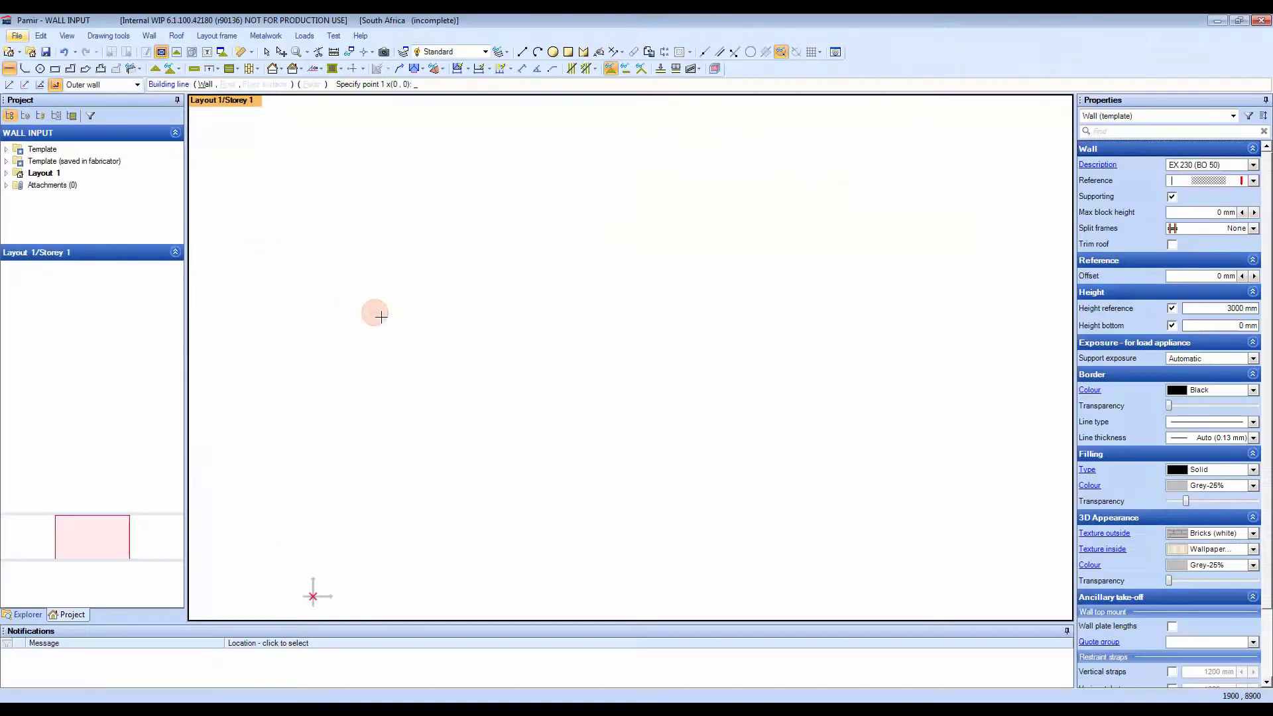
mouse_move(392, 325)
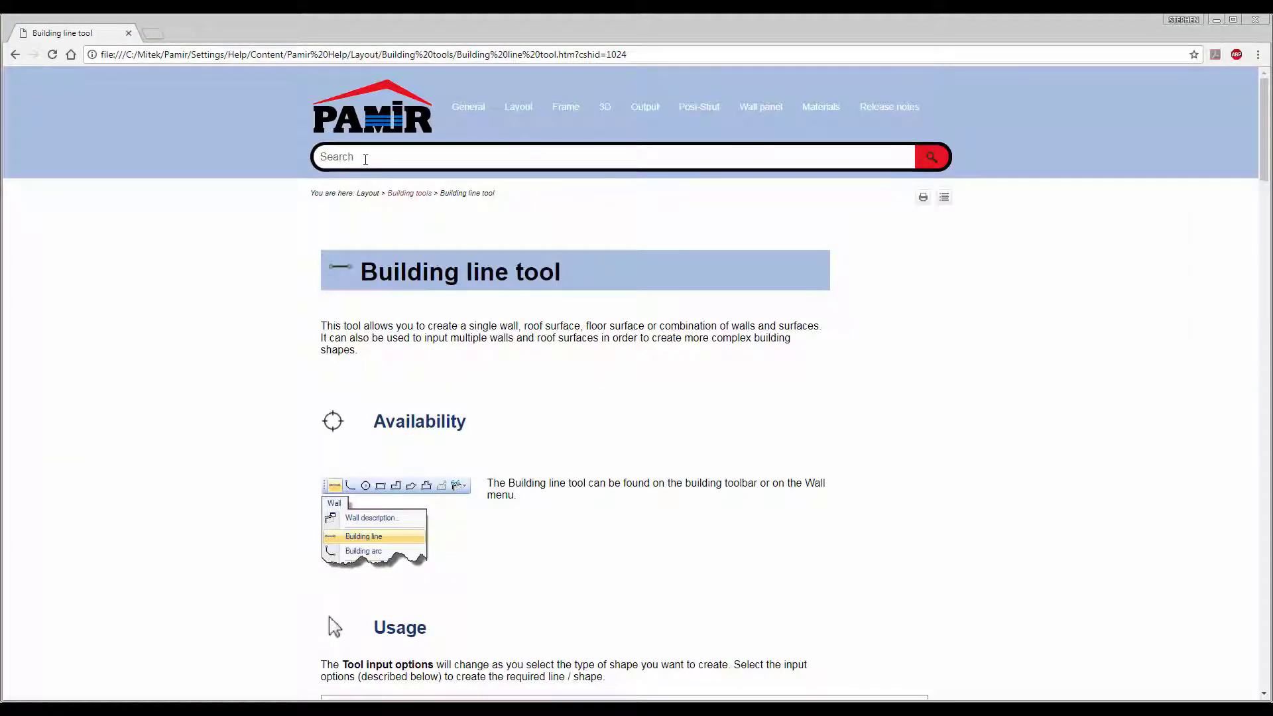
Search the help for 'coor' and open the Coordinate systems page from the results
type("c")
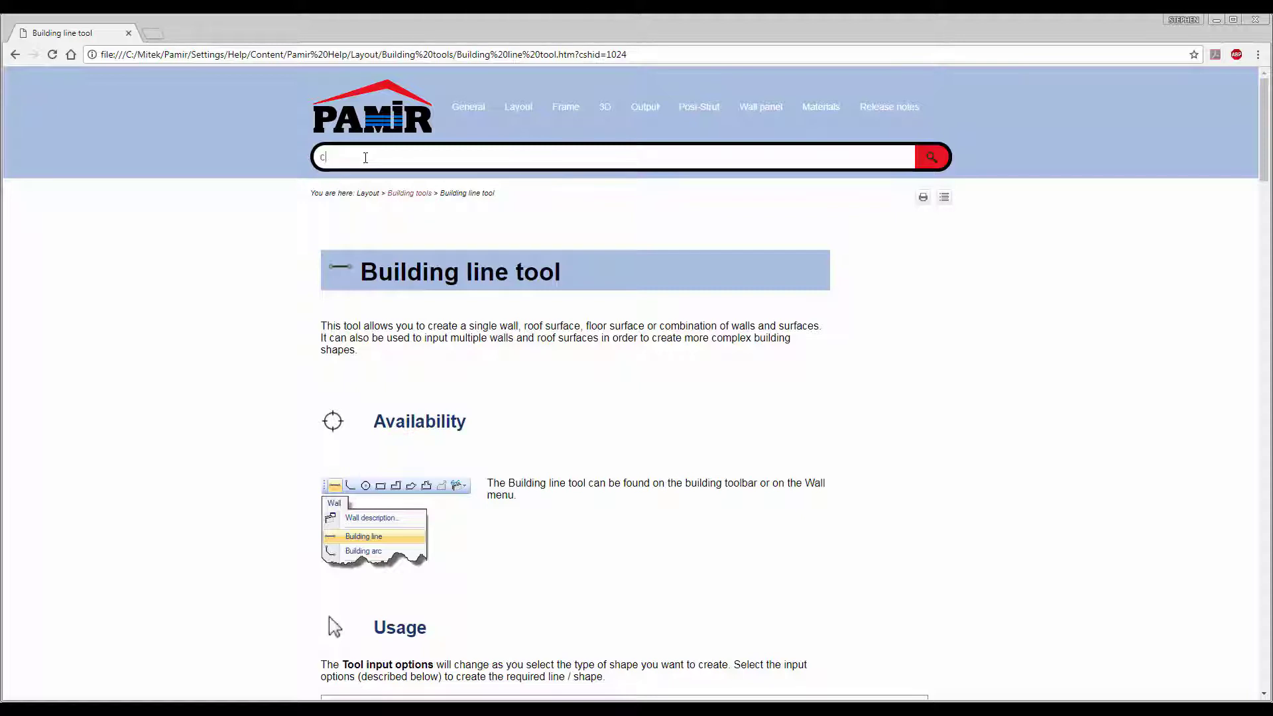
type("oor")
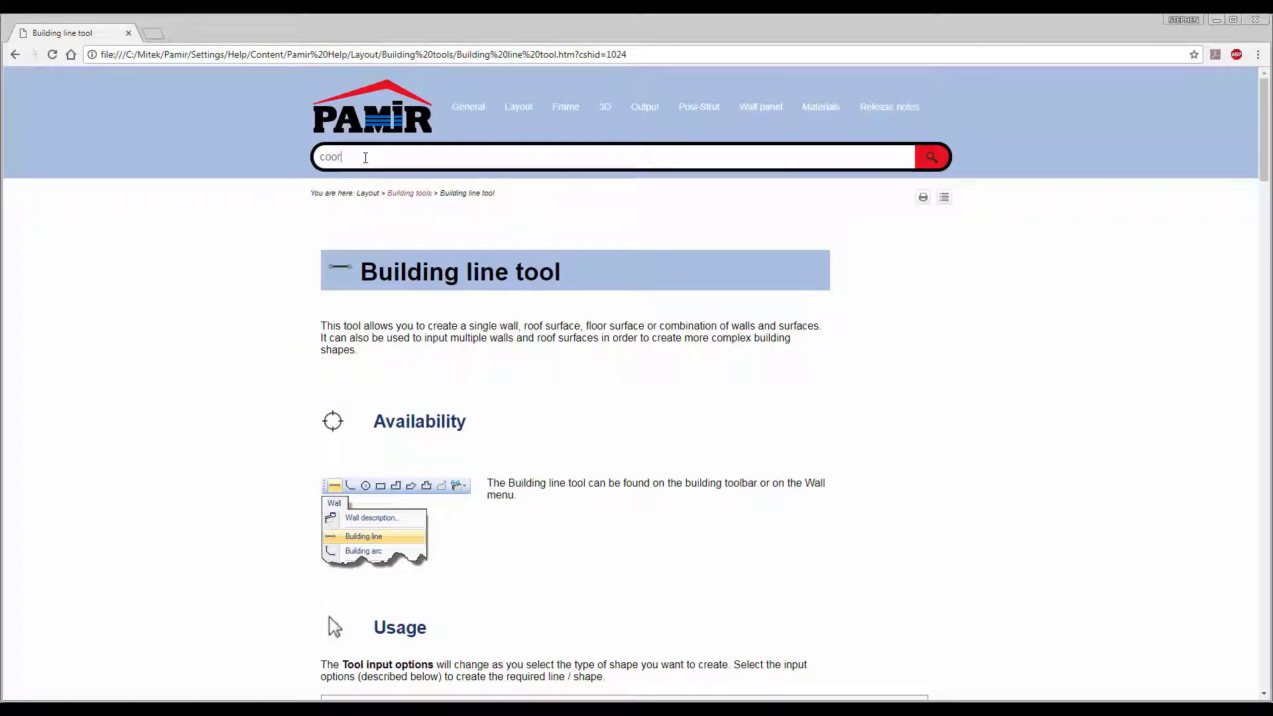
left_click(930, 156)
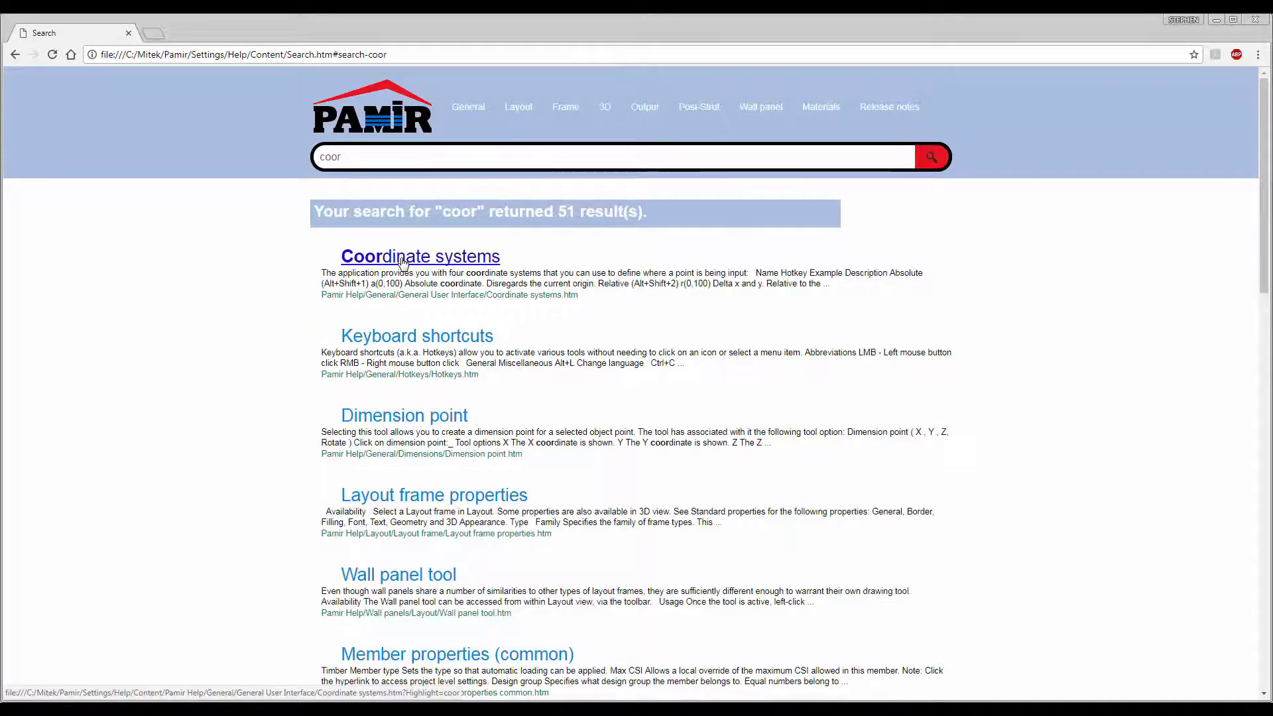
left_click(420, 256)
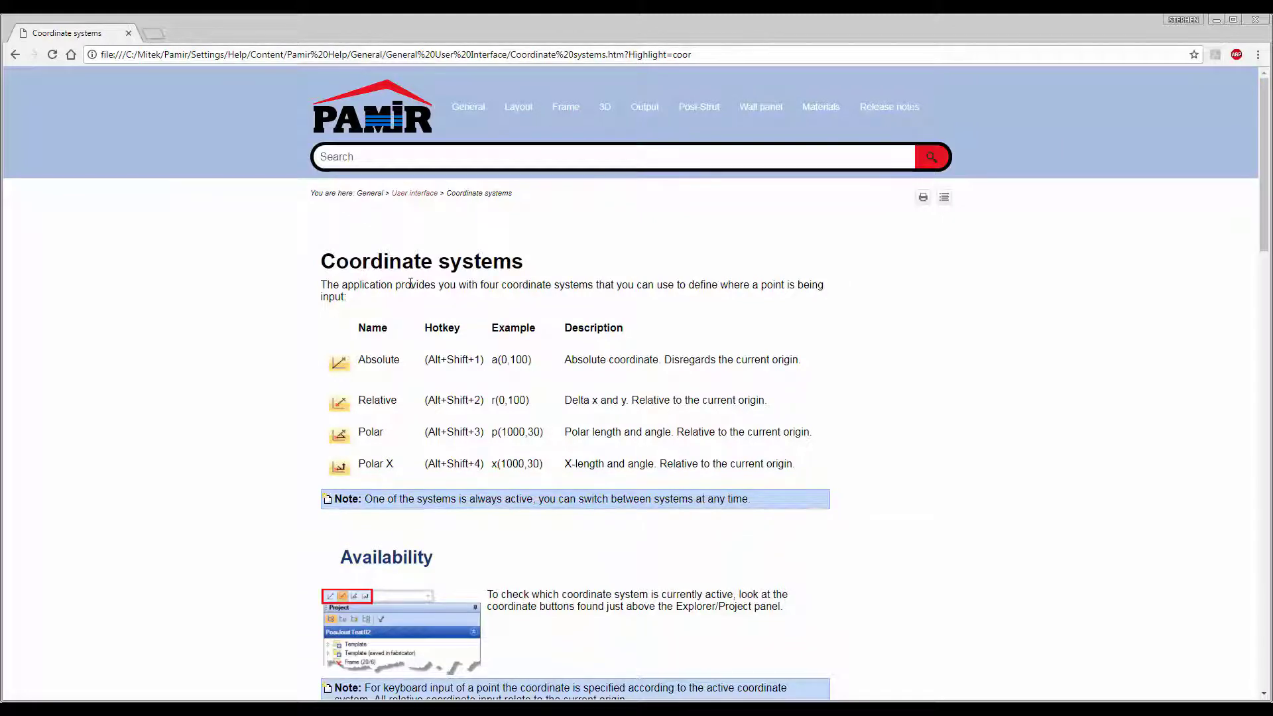
scroll("down", 3)
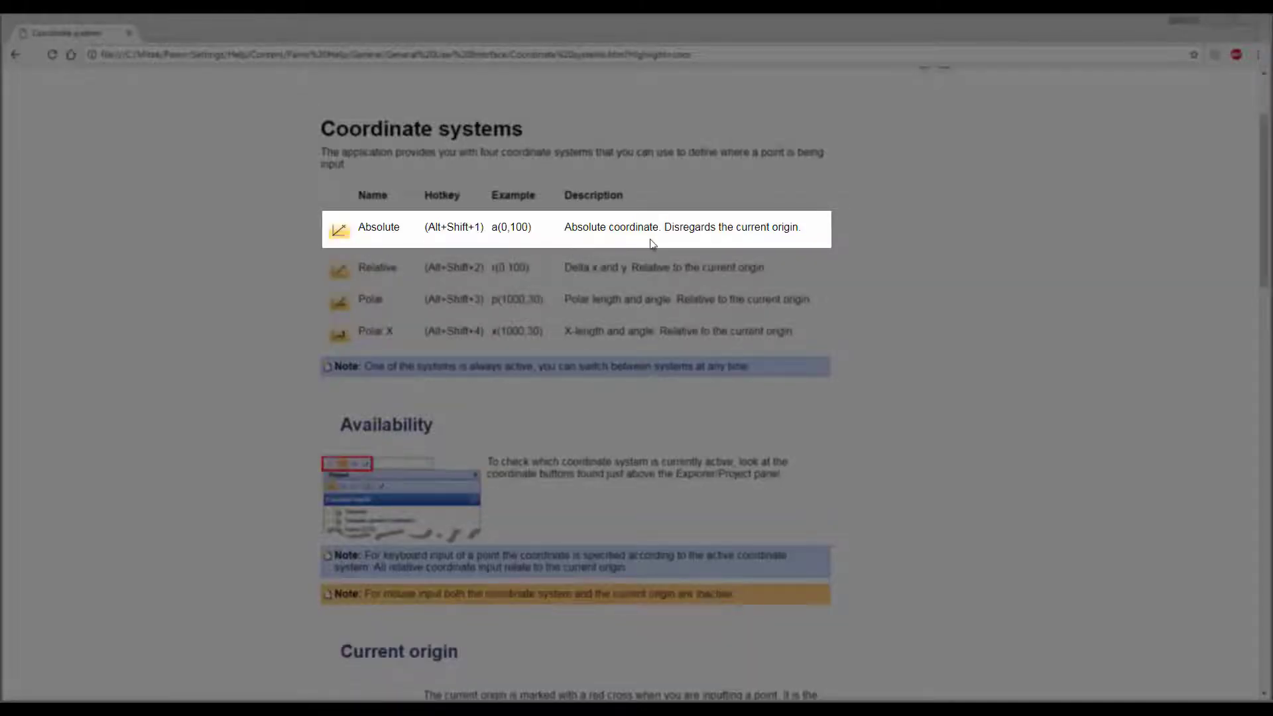
mouse_move(799, 238)
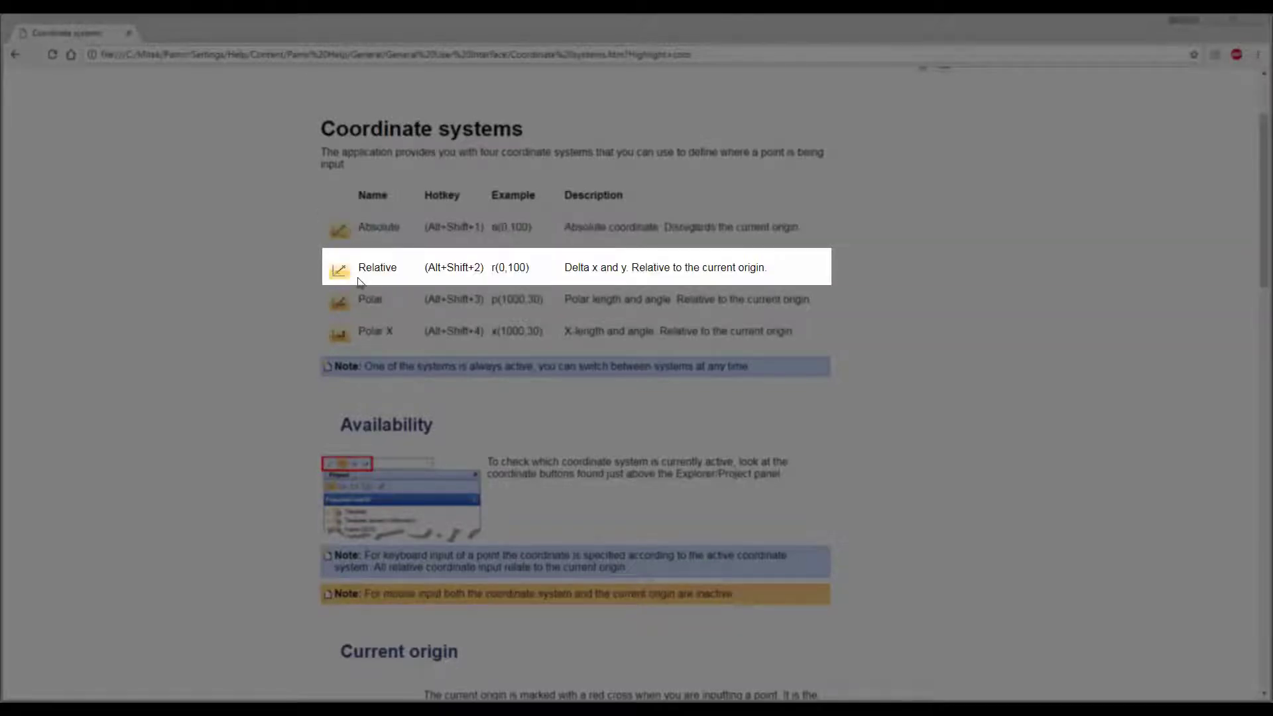
mouse_move(594, 282)
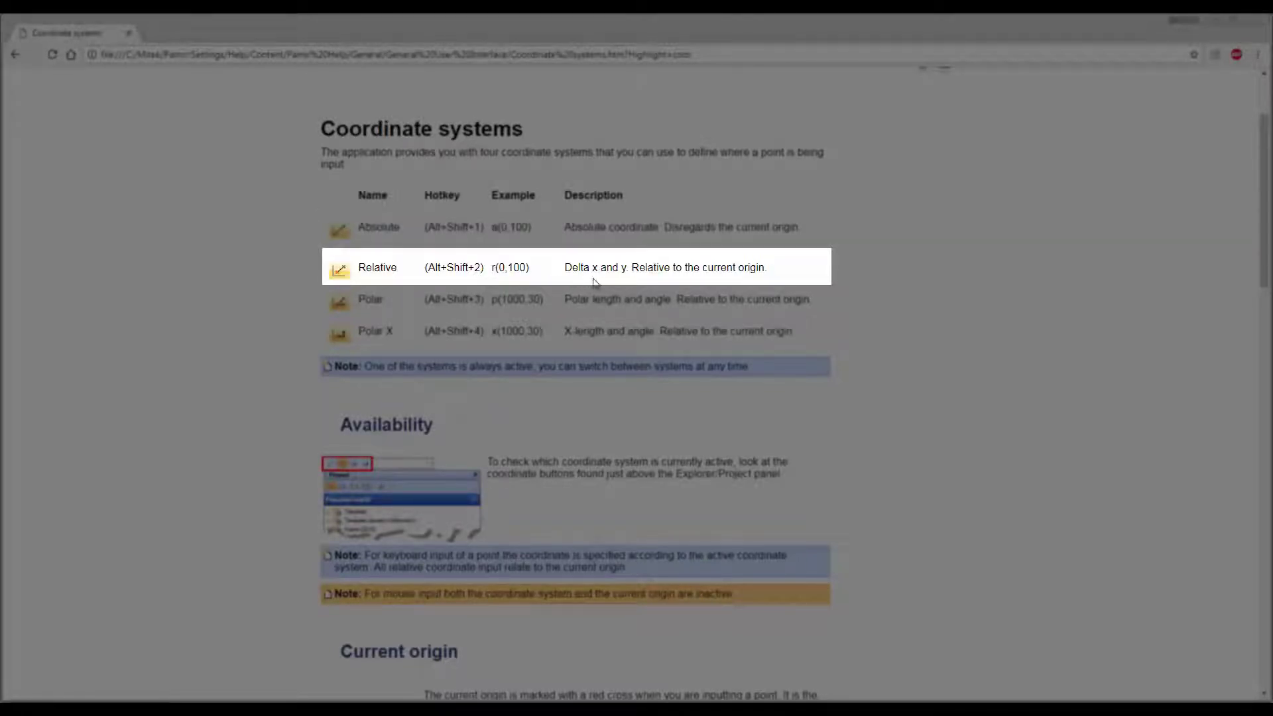
mouse_move(768, 283)
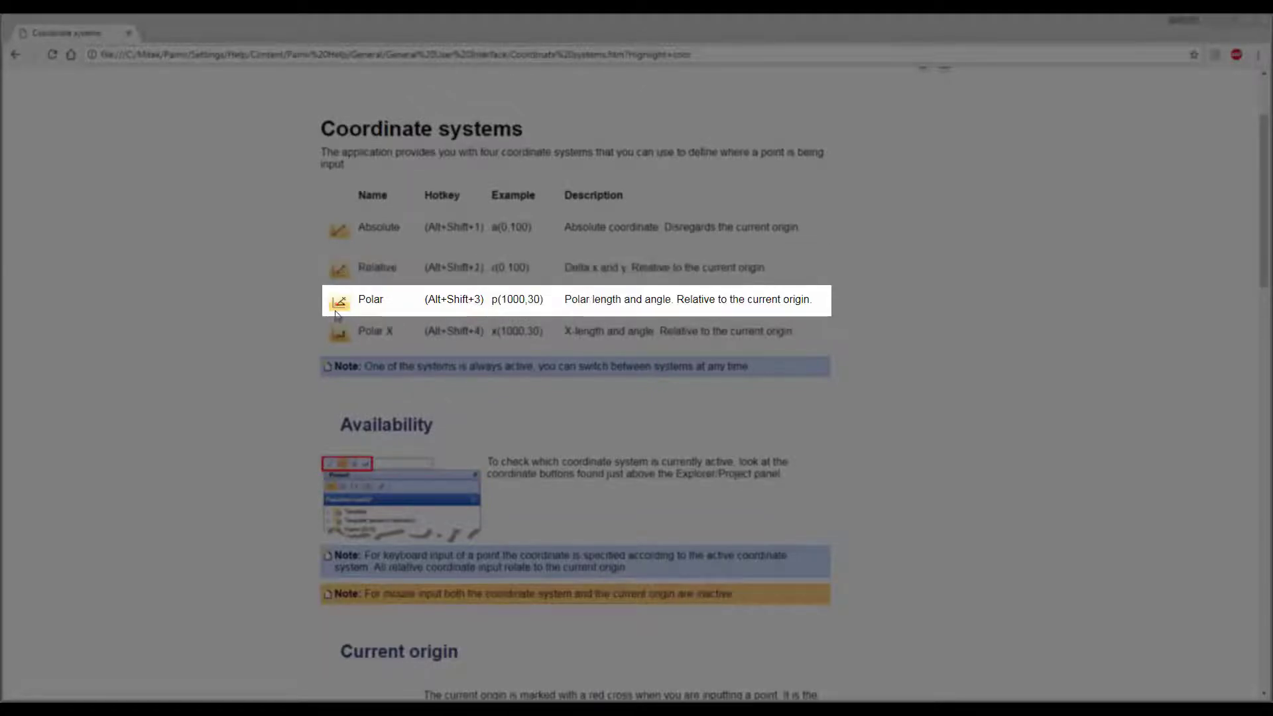
mouse_move(570, 316)
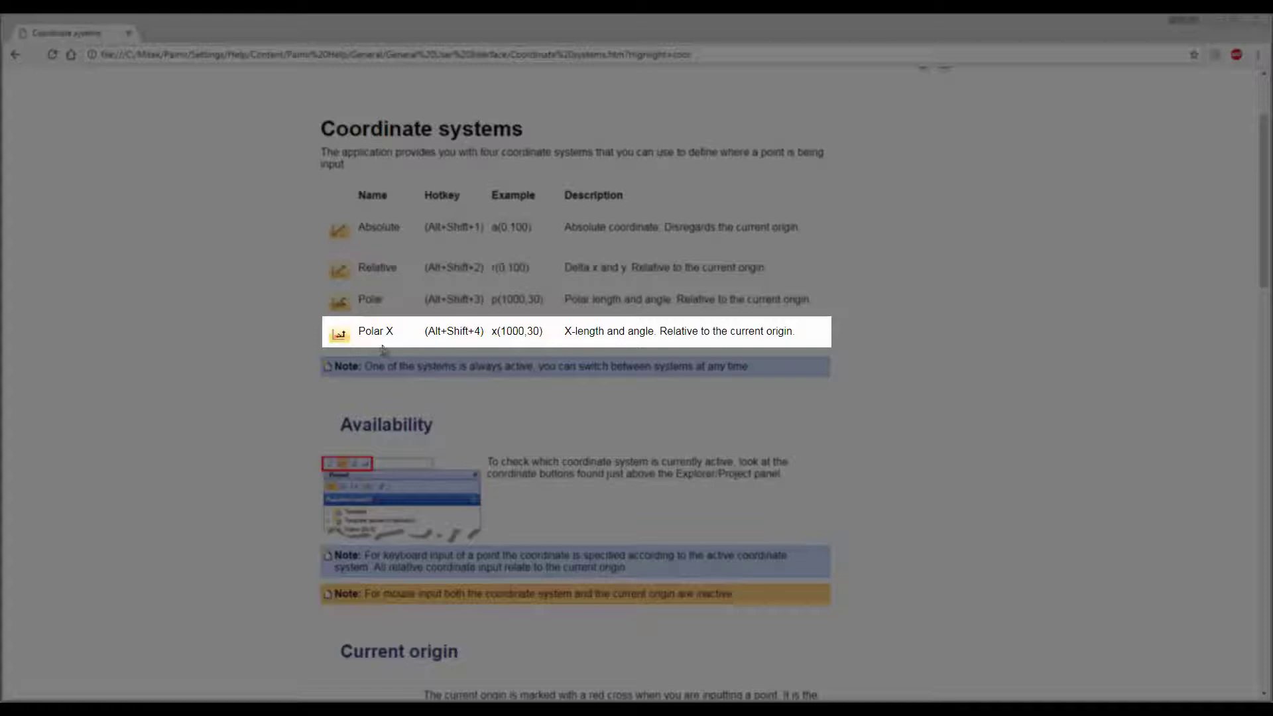
mouse_move(577, 344)
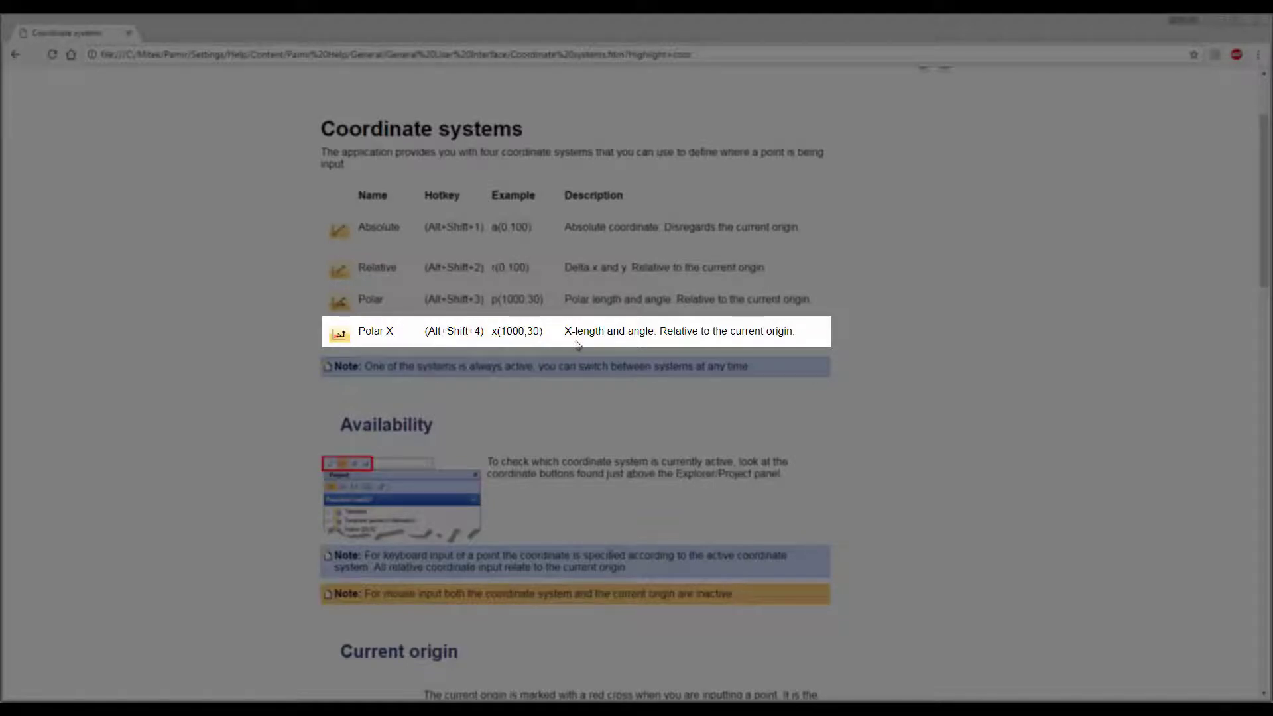
mouse_move(786, 347)
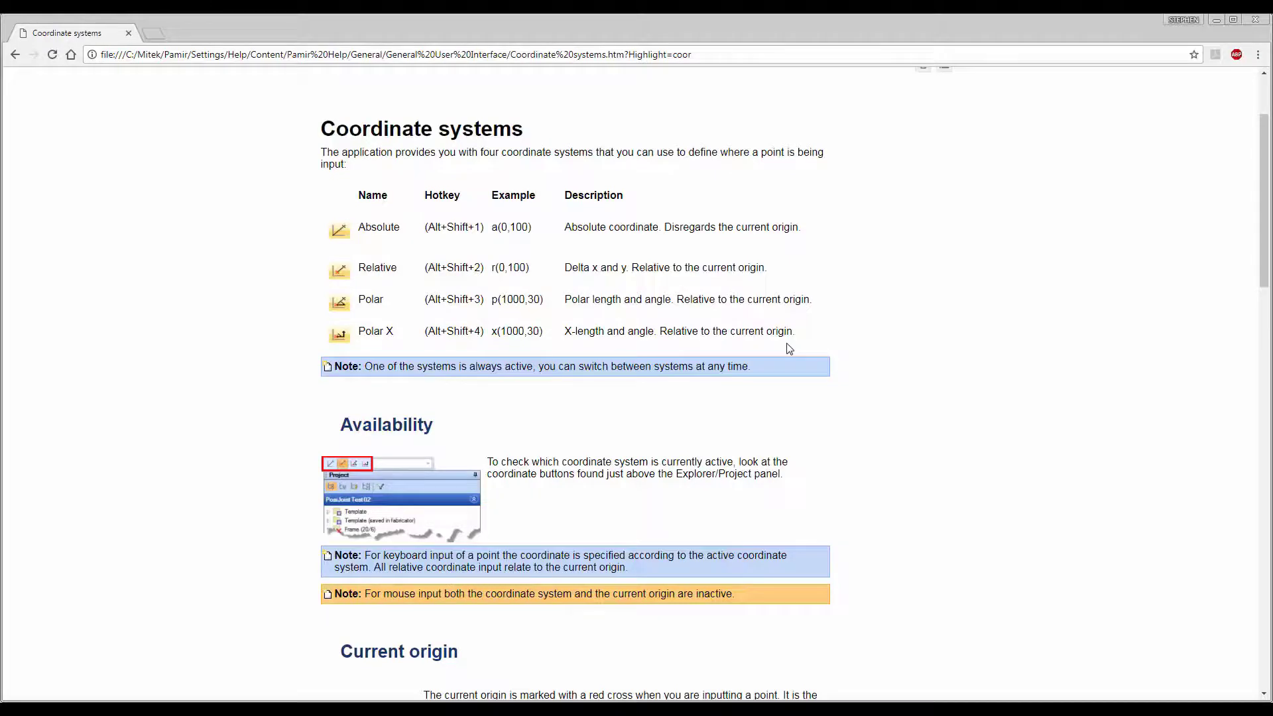
scroll("down", 3)
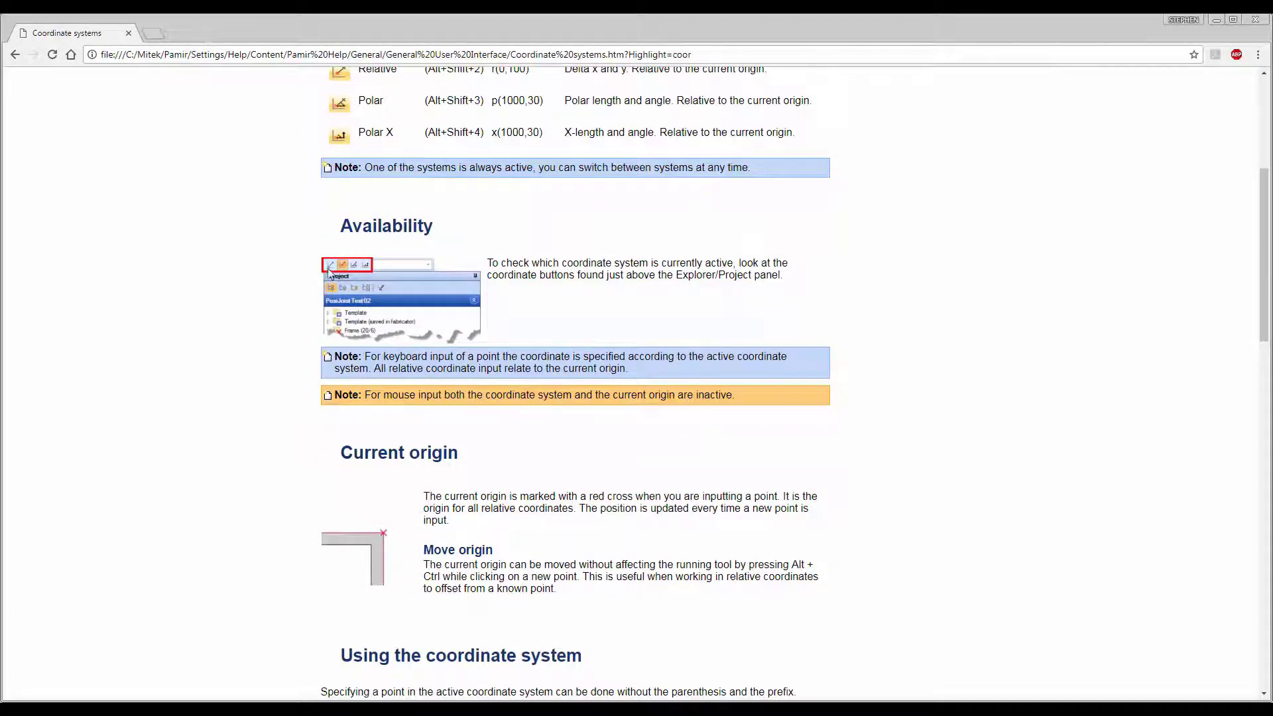
mouse_move(734, 294)
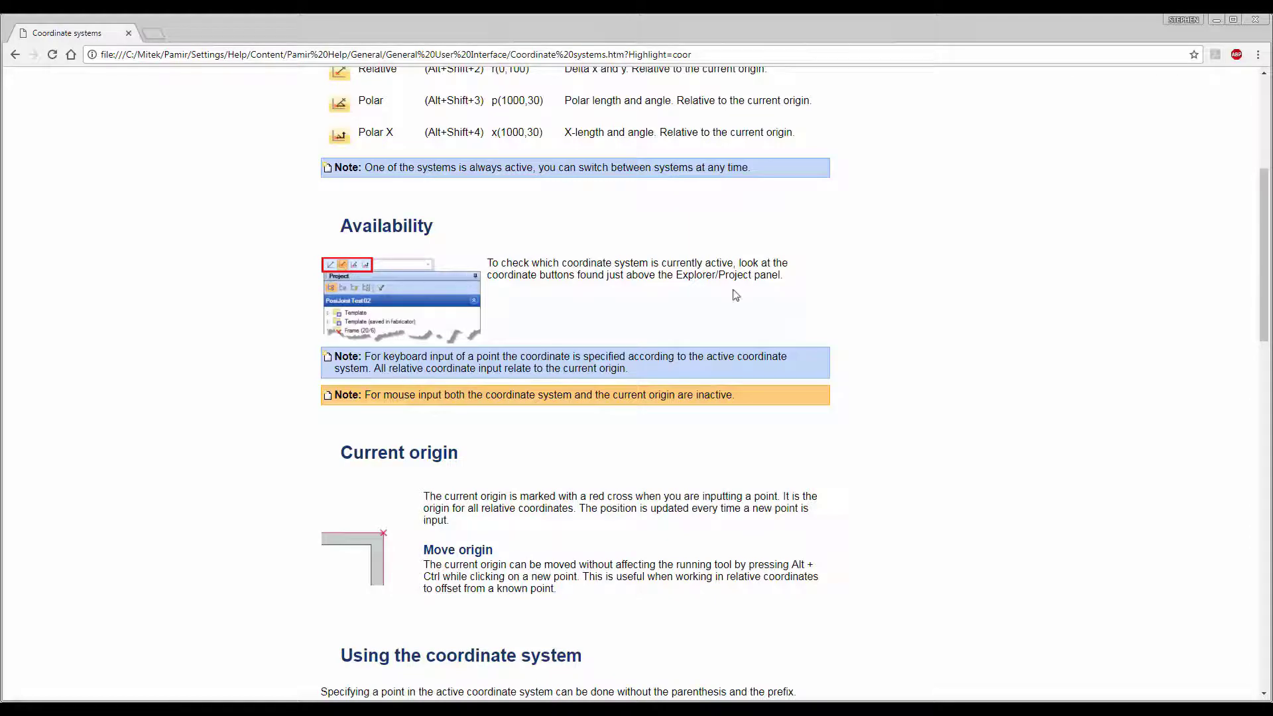
scroll("down", 3)
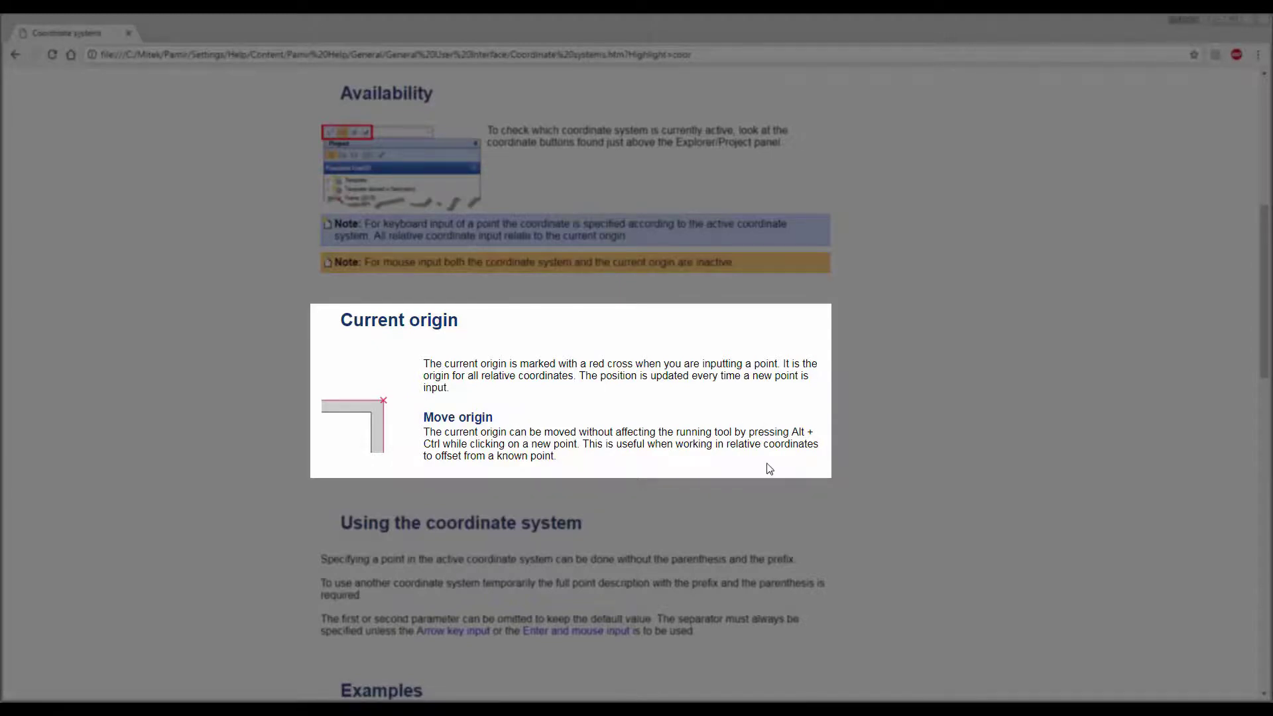
mouse_move(764, 467)
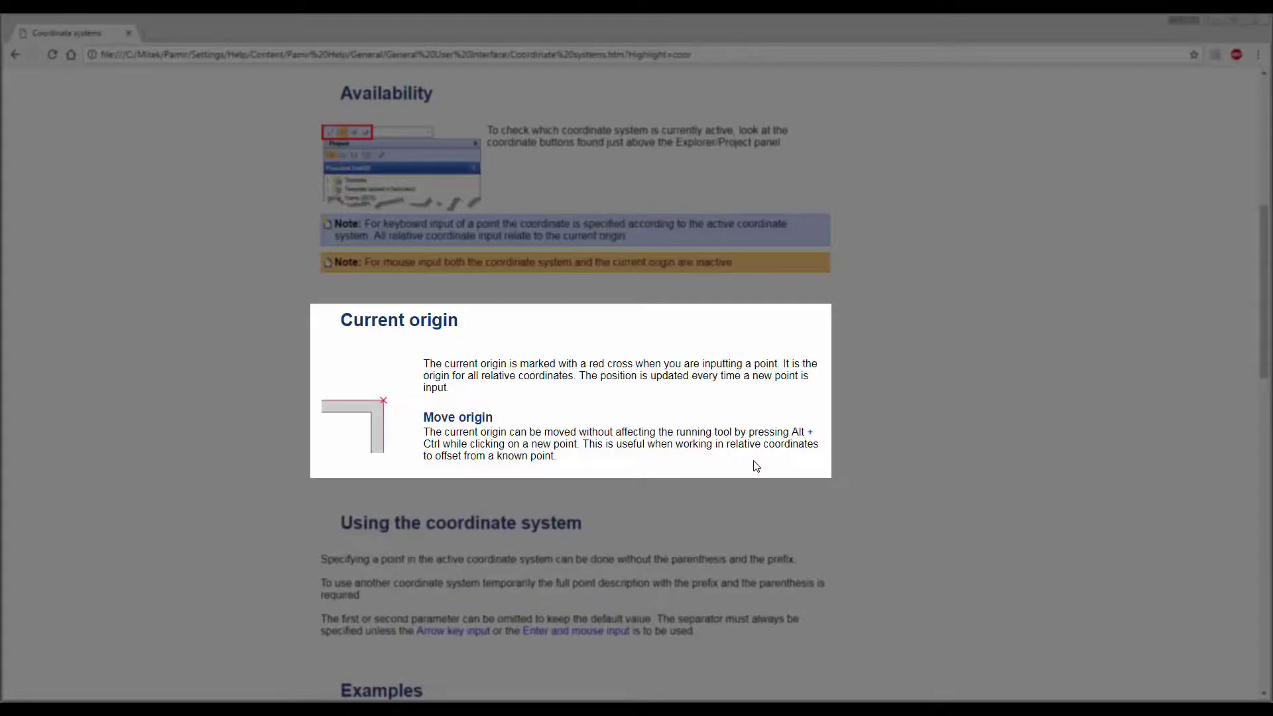
scroll("down", 3)
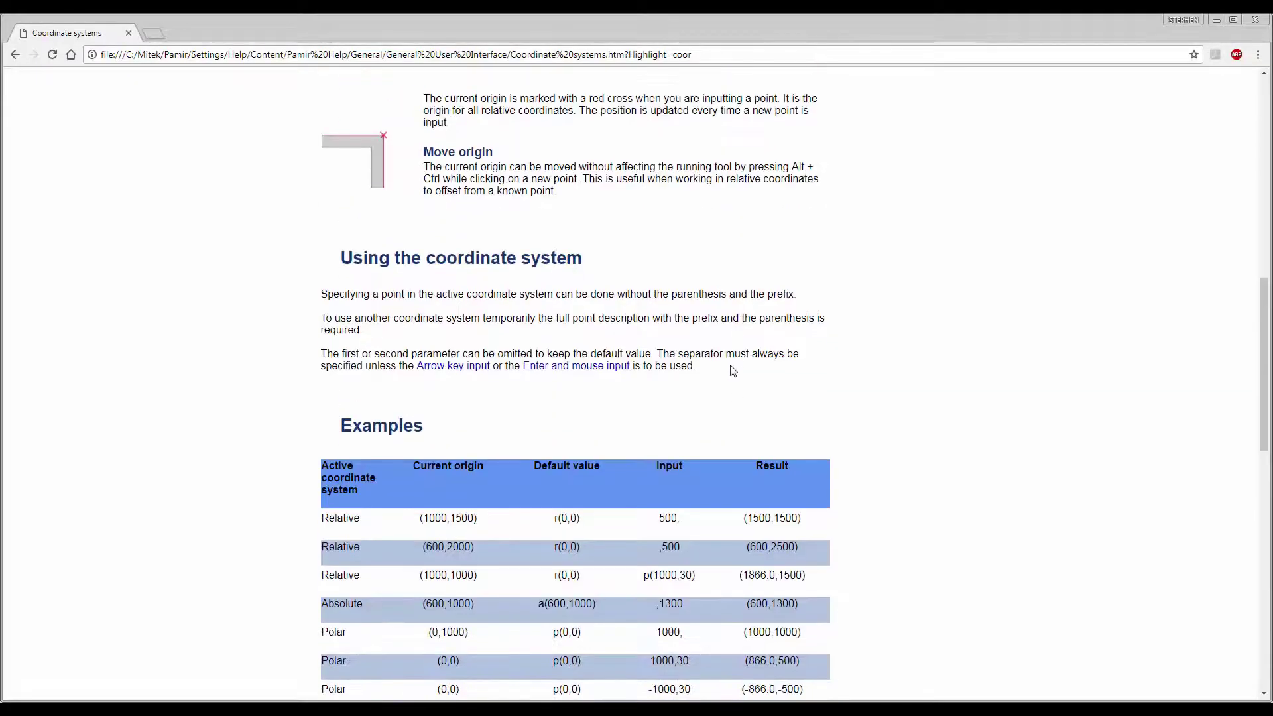
scroll("down", 3)
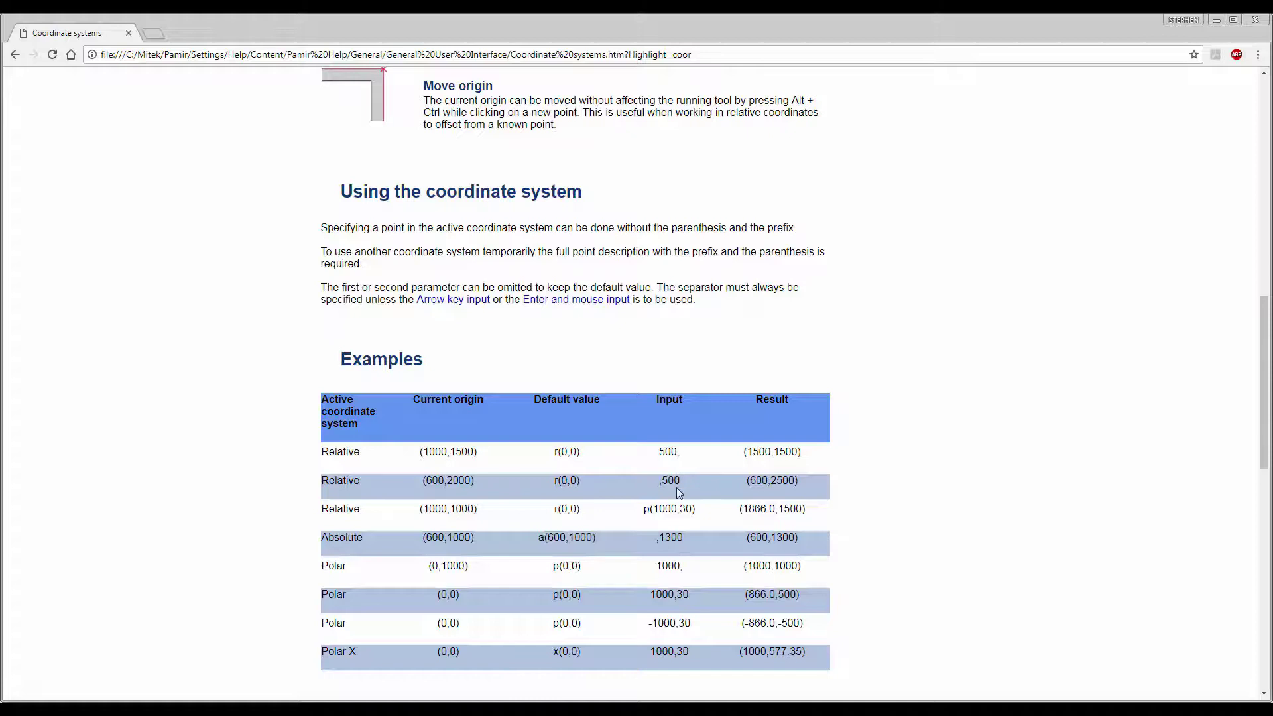
mouse_move(688, 473)
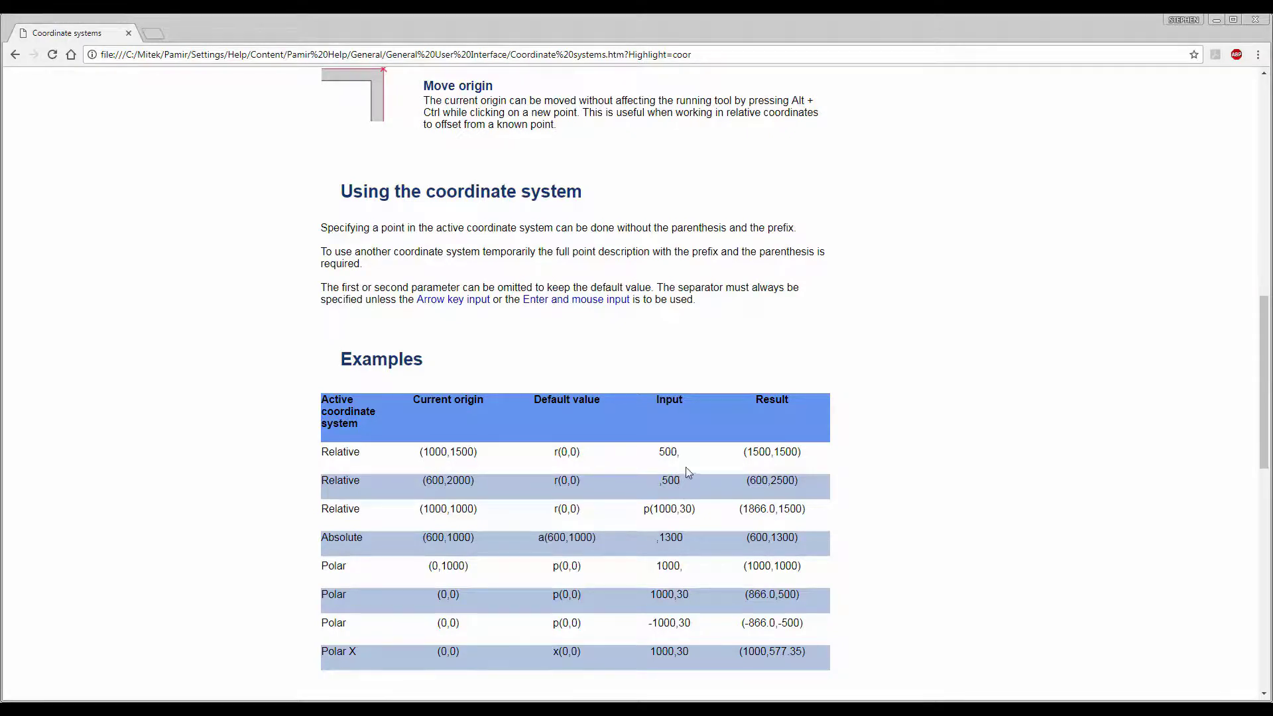
mouse_move(707, 474)
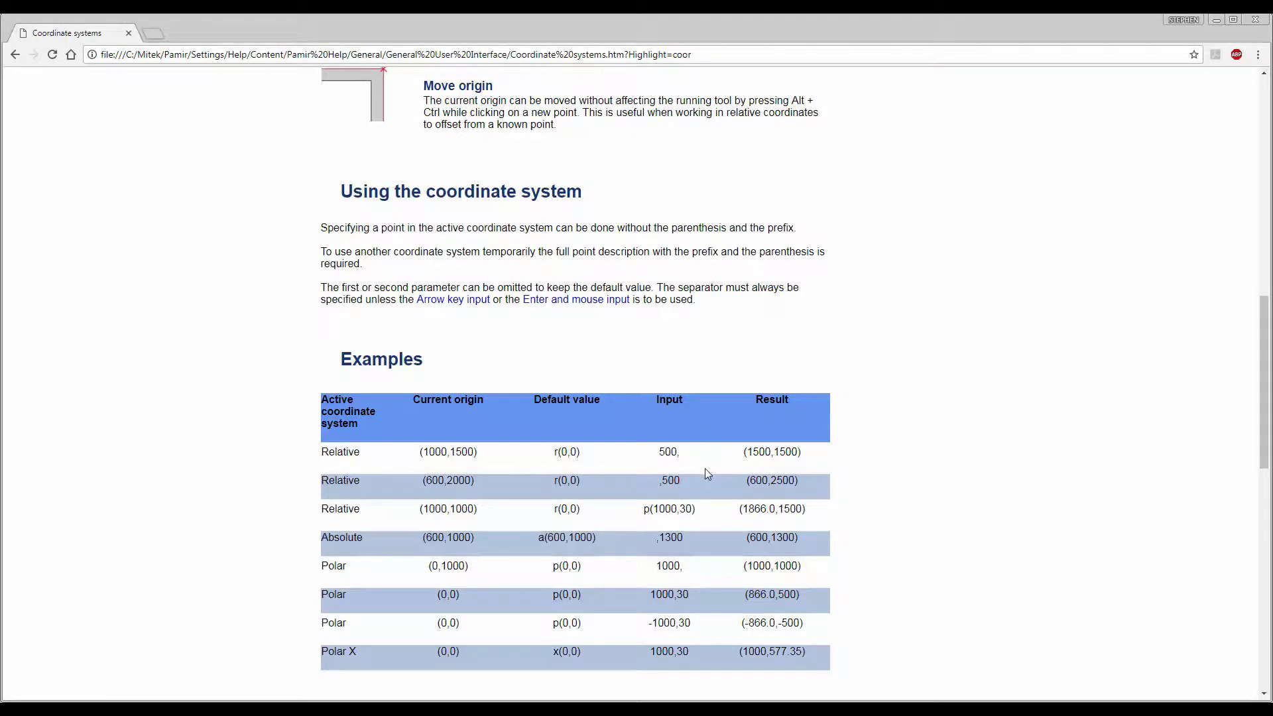
mouse_move(700, 479)
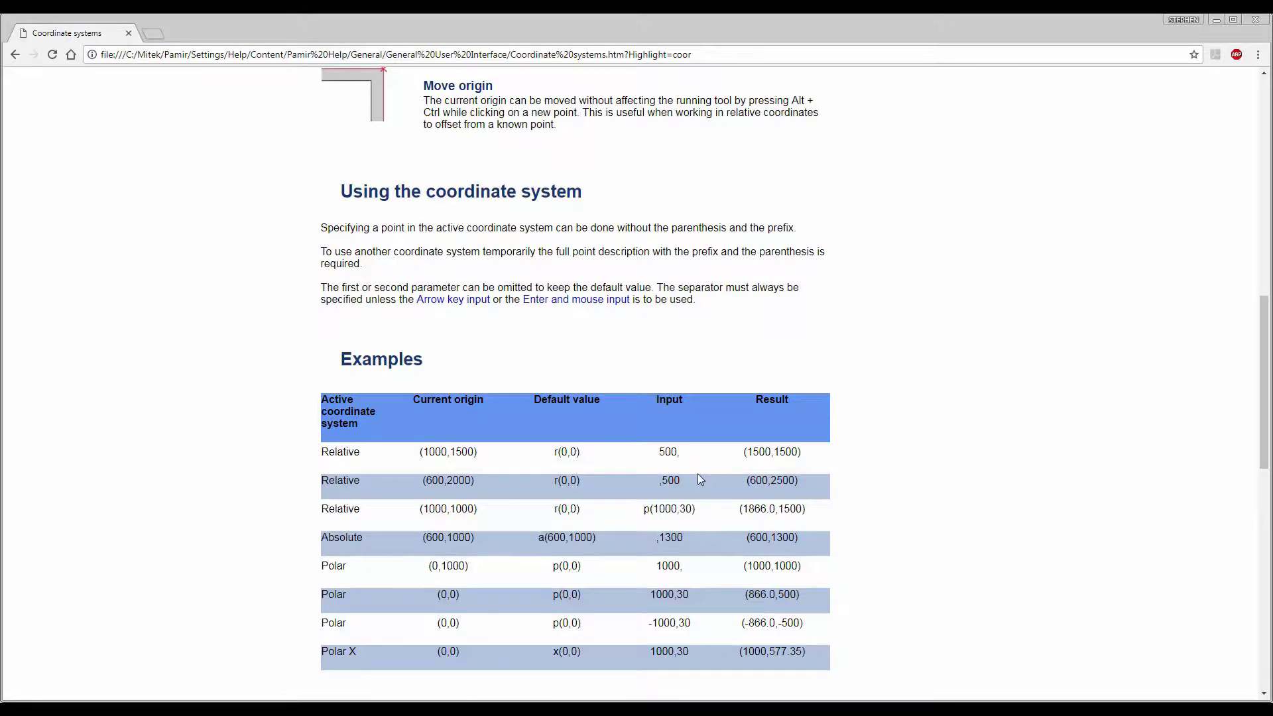